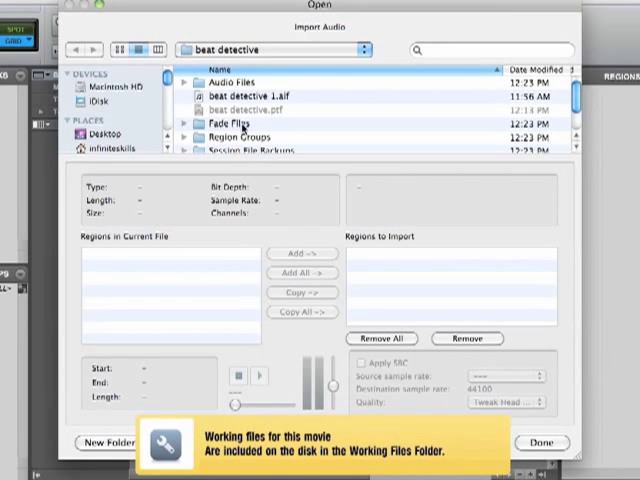
# Import beat detective 1.aif into the Audio Files folder onto a new track
pyautogui.click(250, 92)
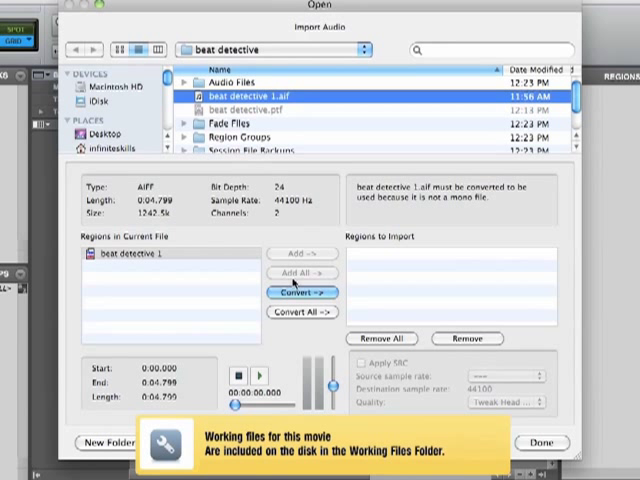
pyautogui.click(300, 292)
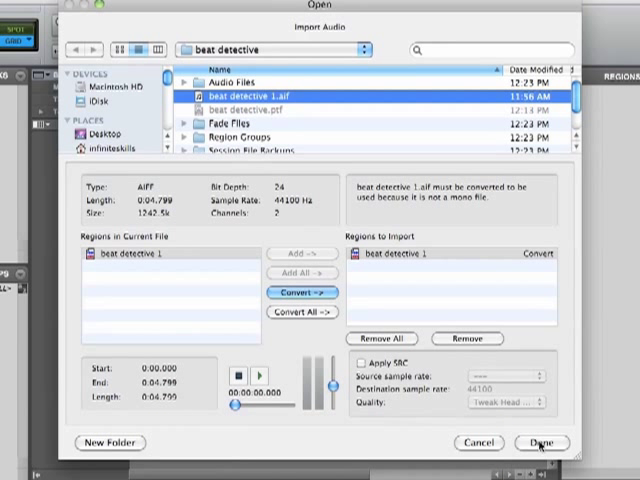
pyautogui.click(540, 444)
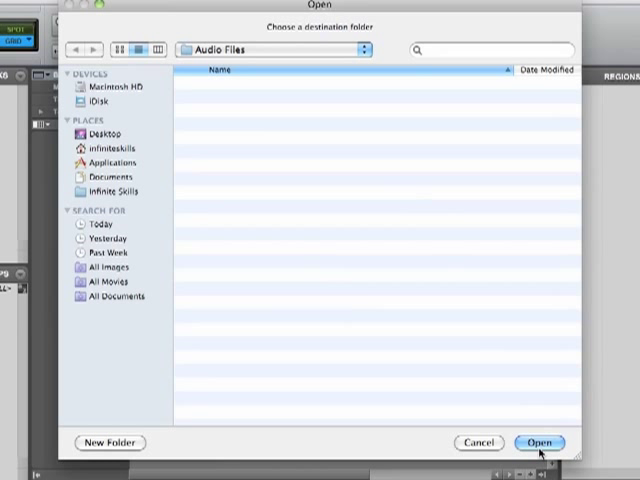
pyautogui.click(538, 444)
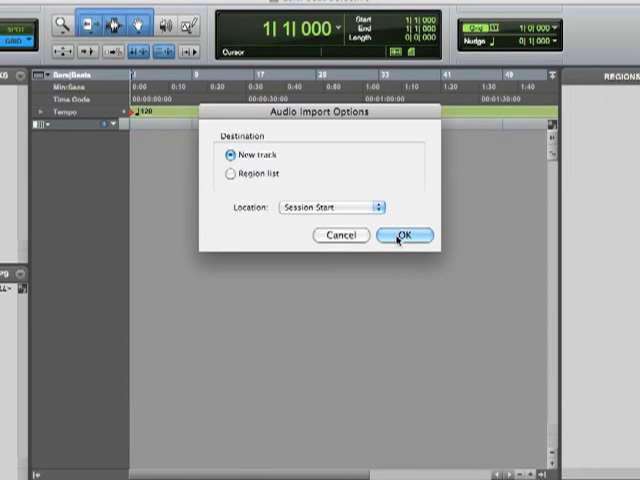
pyautogui.click(404, 236)
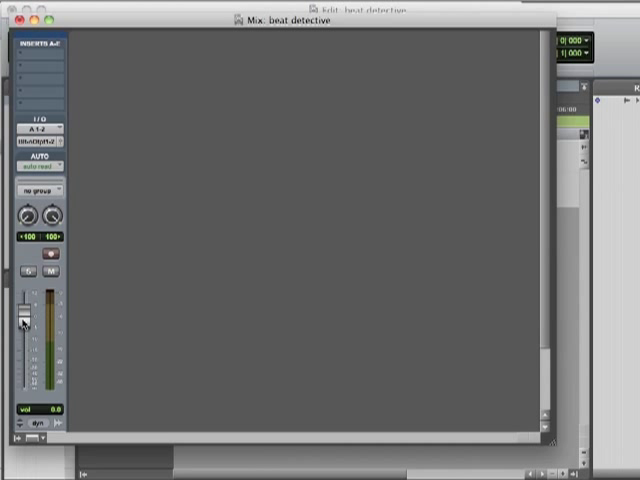
# Resize the window to reveal the beat detective 1 track in the Edit view
pyautogui.moveTo(22, 320); pyautogui.dragTo(22, 356)
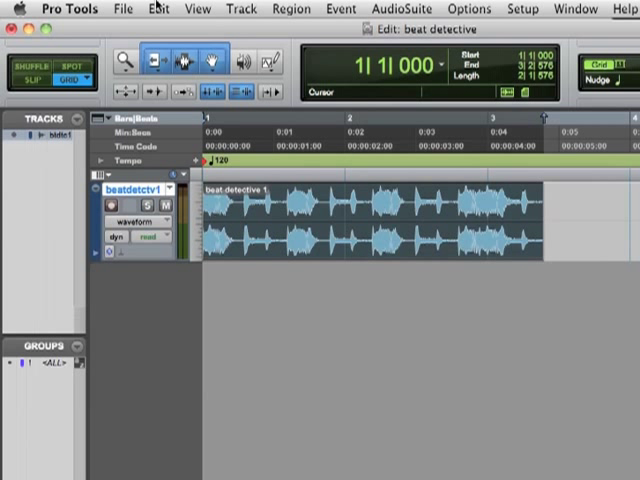
pyautogui.click(158, 8)
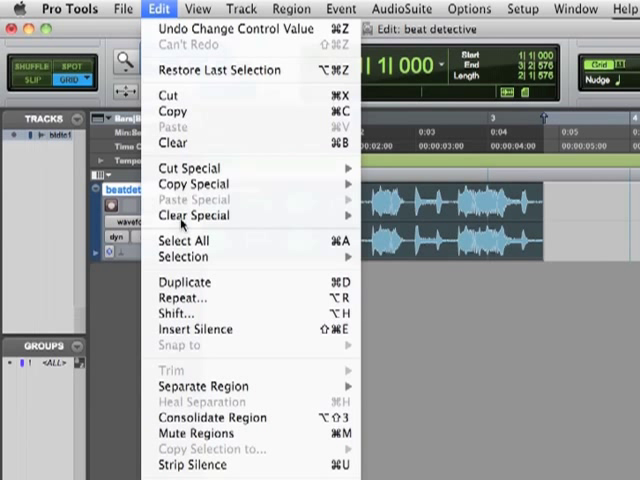
pyautogui.moveTo(204, 386)
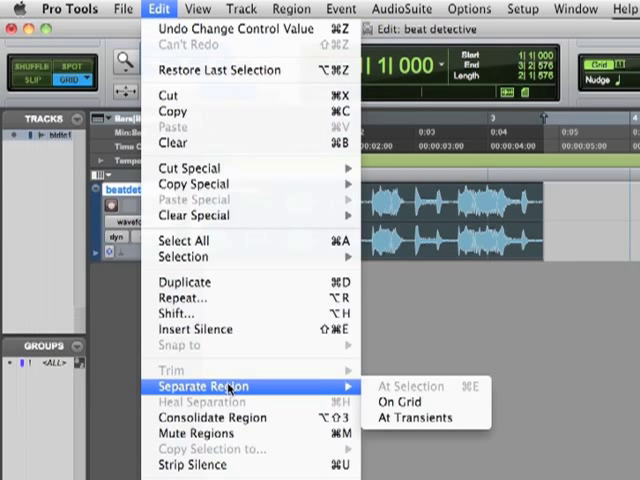
pyautogui.moveTo(400, 400)
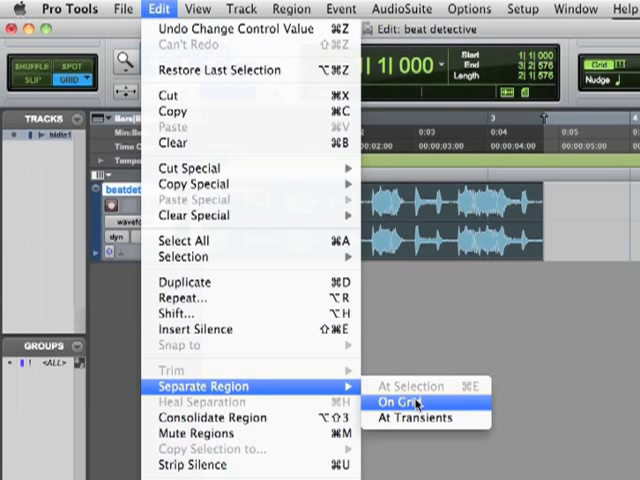
pyautogui.click(408, 400)
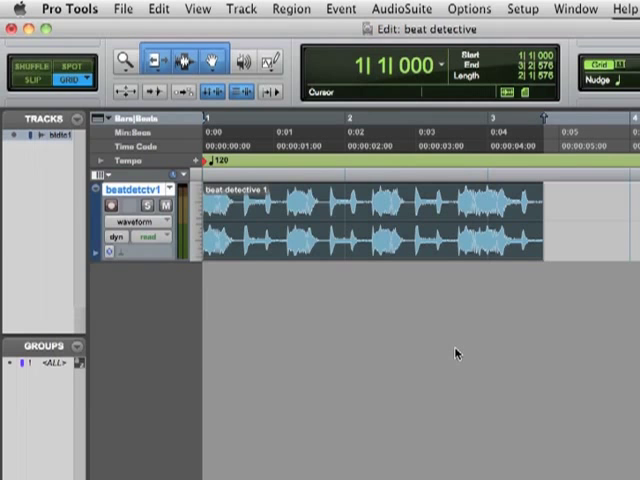
pyautogui.click(332, 8)
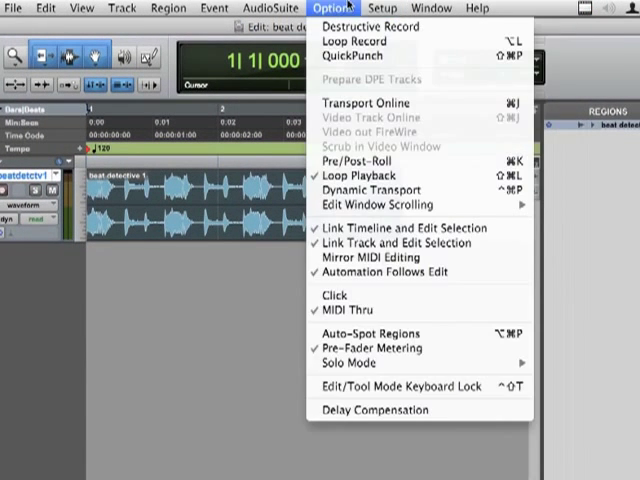
# In the Transport window, disable the Conductor and set manual tempo to 100 BPM
pyautogui.click(432, 8)
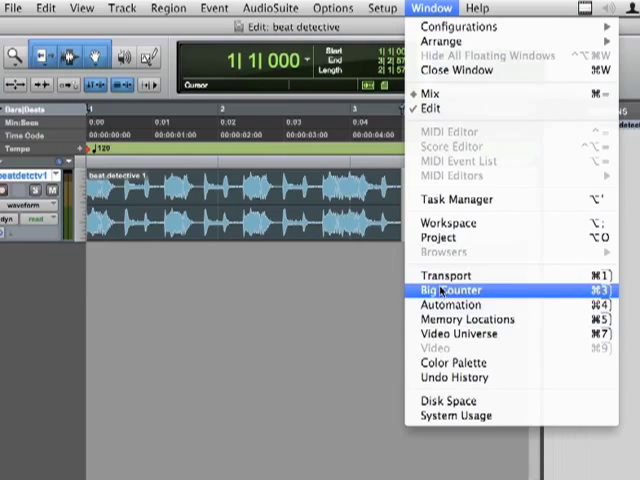
pyautogui.click(440, 290)
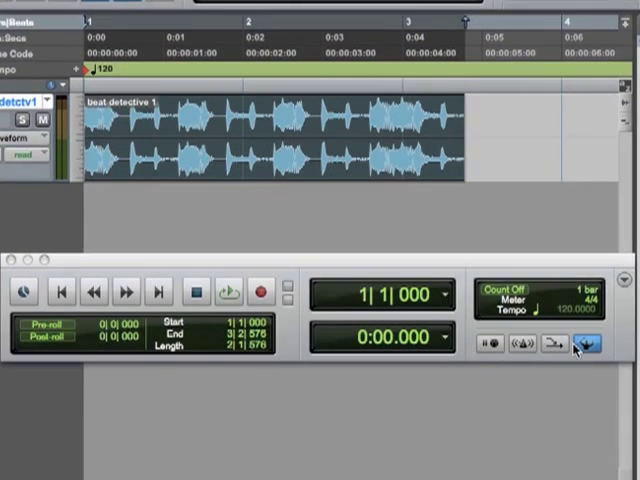
pyautogui.click(588, 338)
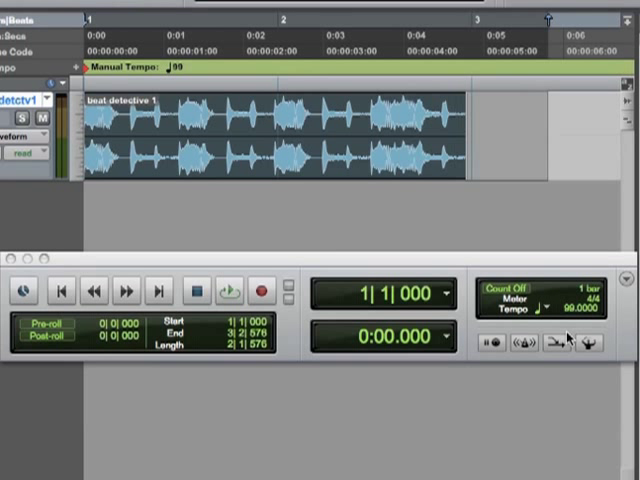
pyautogui.click(578, 310)
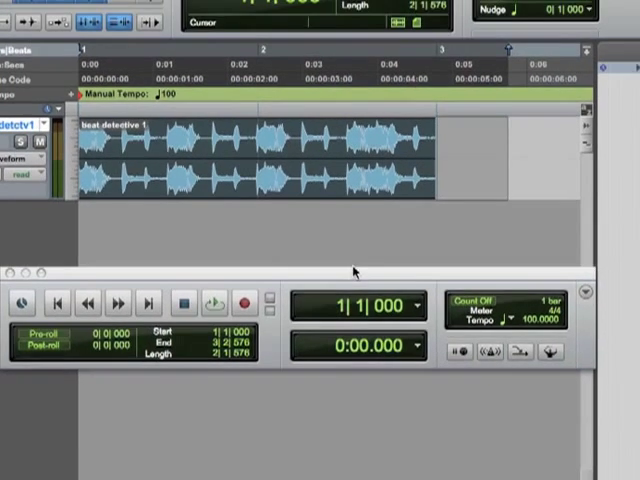
# Show the Big Counter and play the loop through to bar 2, then stop
pyautogui.click(406, 8)
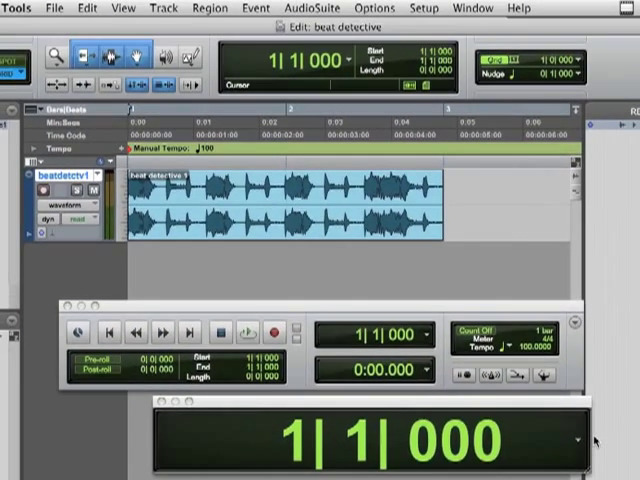
pyautogui.click(248, 332)
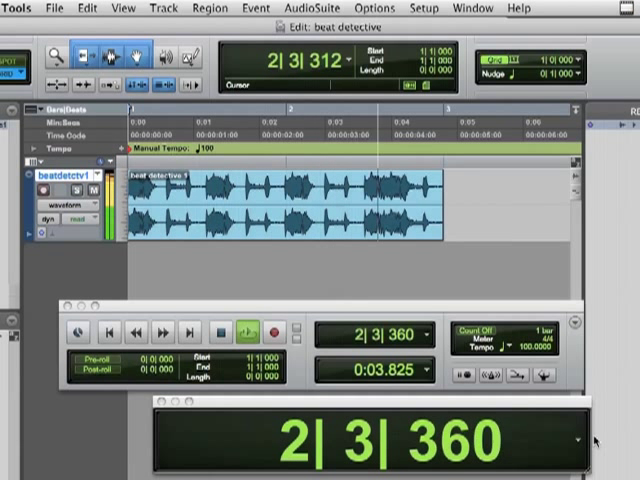
pyautogui.click(110, 332)
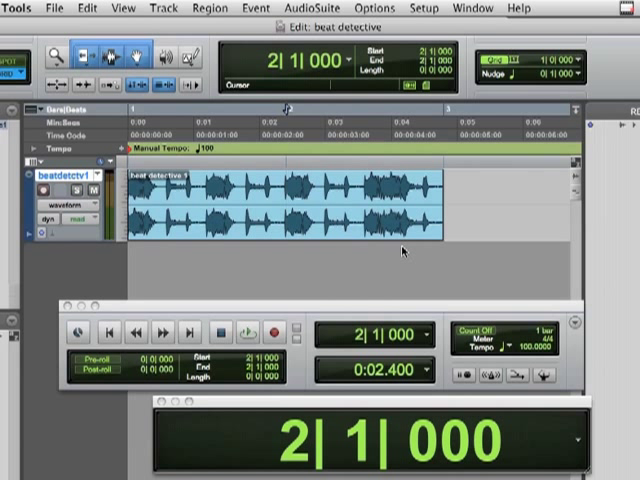
pyautogui.moveTo(412, 268)
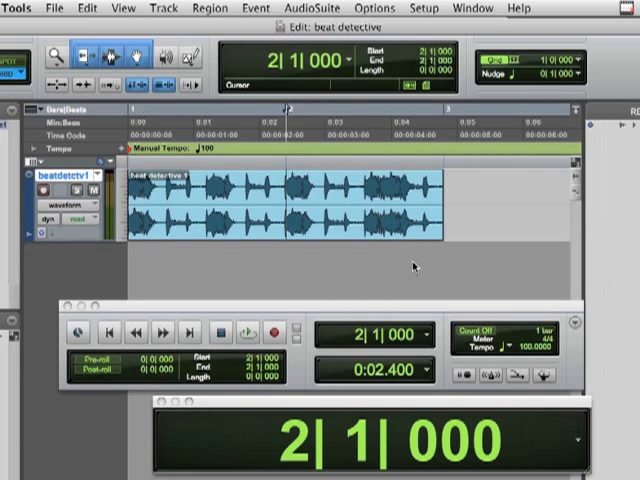
pyautogui.moveTo(312, 254)
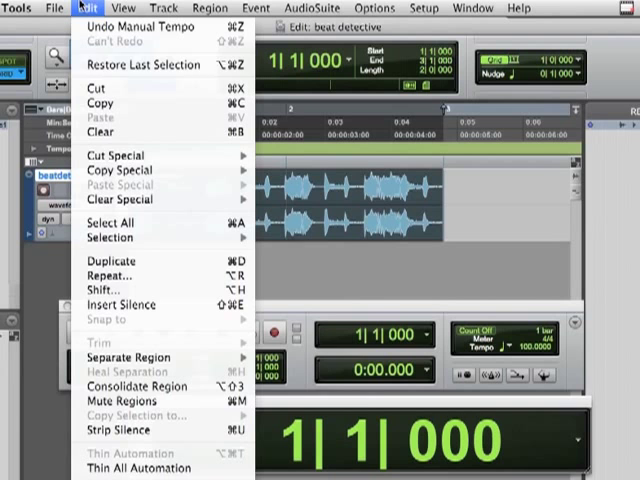
pyautogui.moveTo(126, 356)
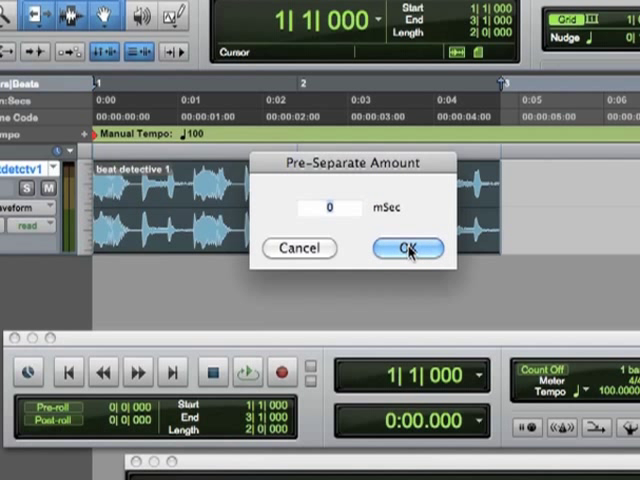
# Separate the region at the selection with a 0 mSec pre-separate amount
pyautogui.click(406, 248)
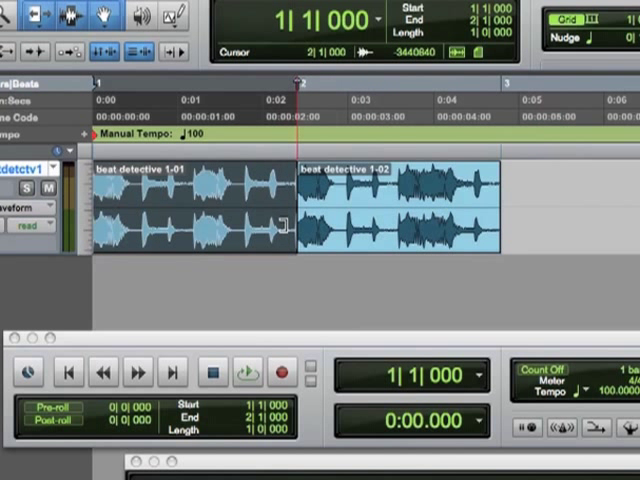
pyautogui.click(246, 372)
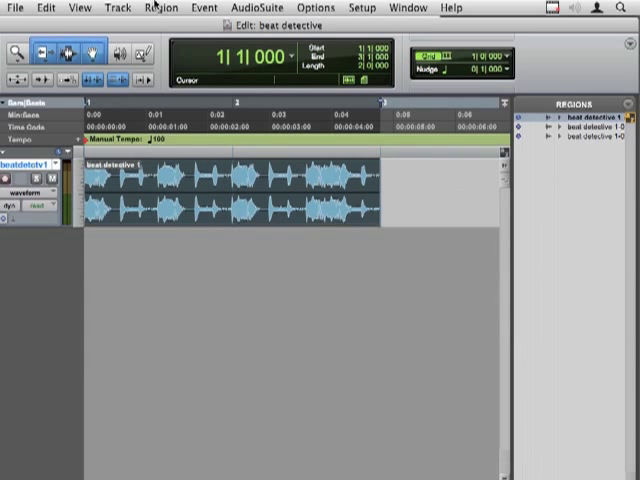
# Launch Beat Detective from the Event menu
pyautogui.click(212, 8)
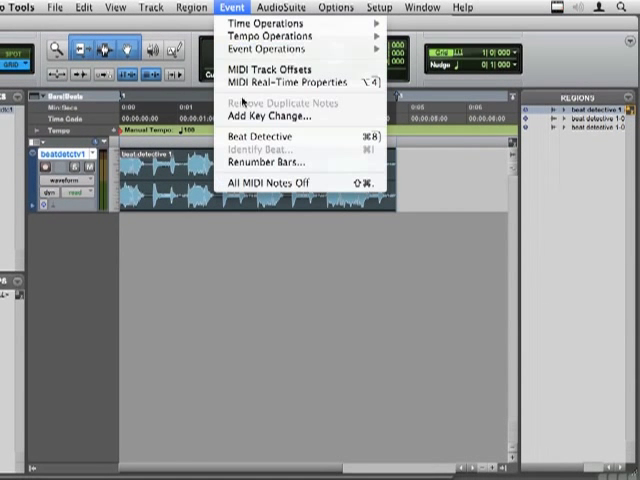
pyautogui.moveTo(264, 136)
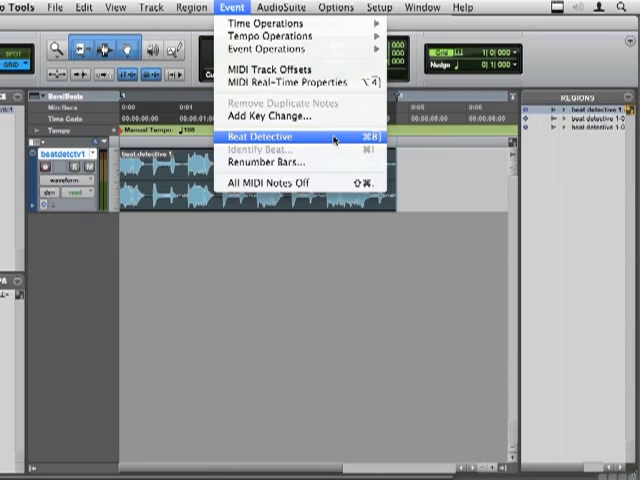
pyautogui.click(280, 136)
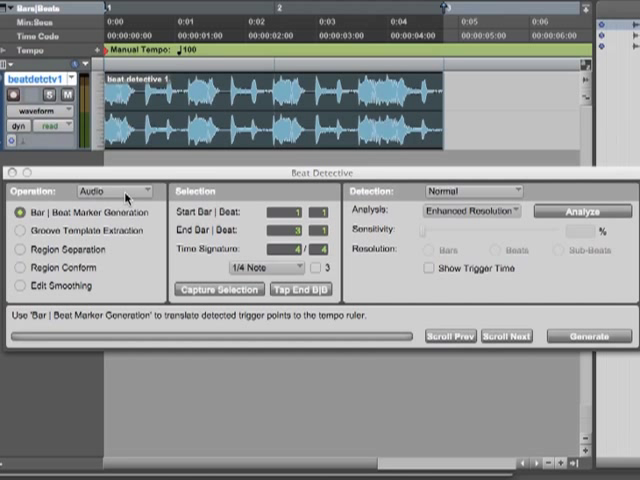
# Set Beat Detective's analysis source back to Audio after briefly choosing MIDI
pyautogui.click(116, 192)
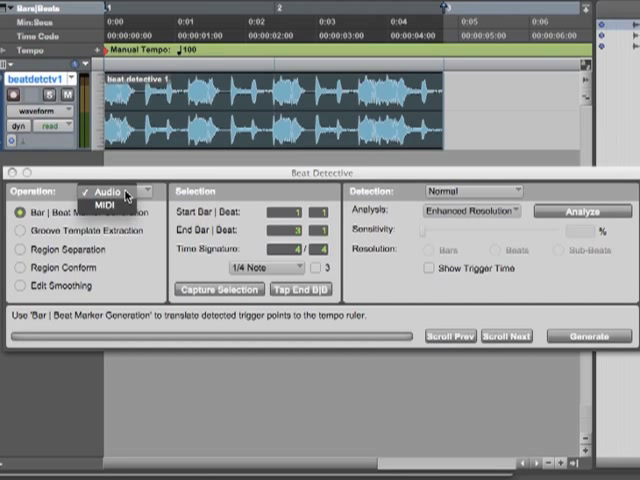
pyautogui.click(108, 212)
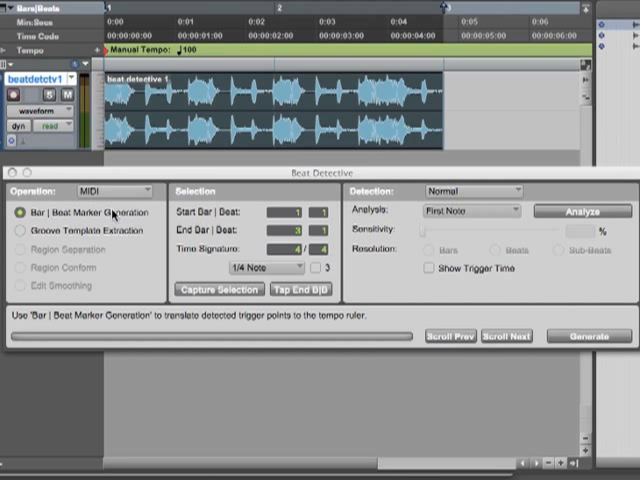
pyautogui.moveTo(110, 252)
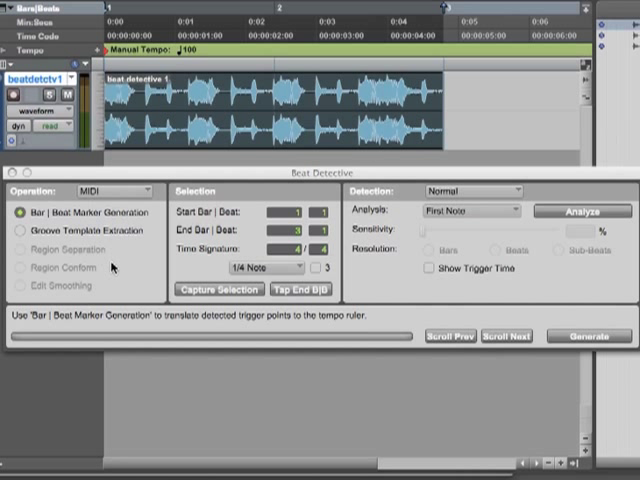
pyautogui.click(96, 190)
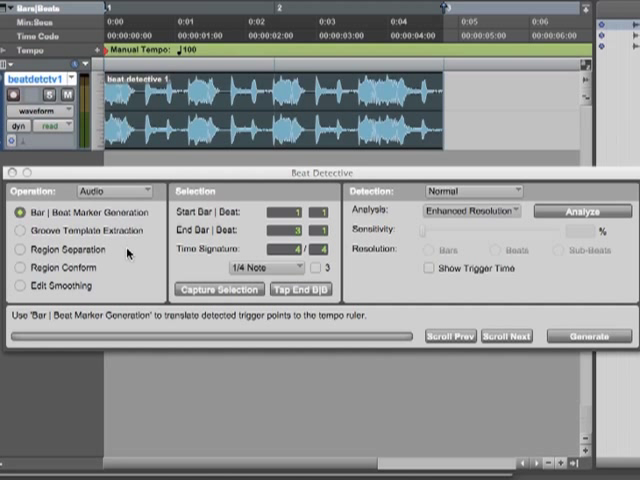
pyautogui.moveTo(144, 256)
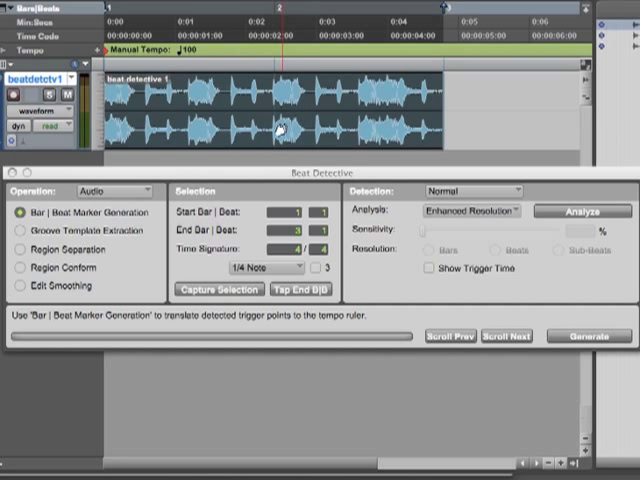
# Keep Normal detection with Enhanced Resolution analysis in Beat Detective
pyautogui.click(216, 288)
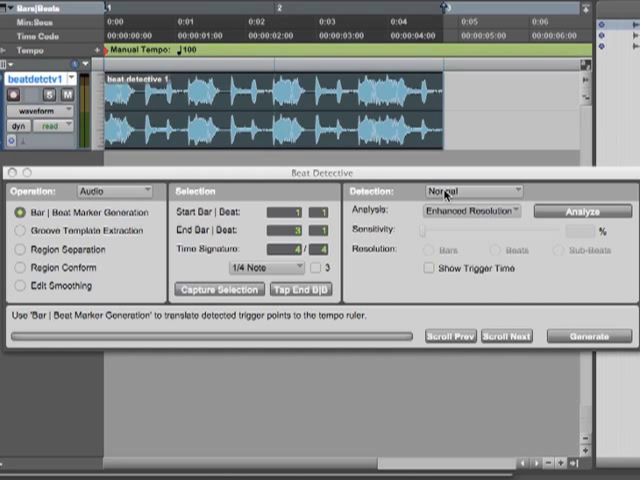
pyautogui.click(470, 190)
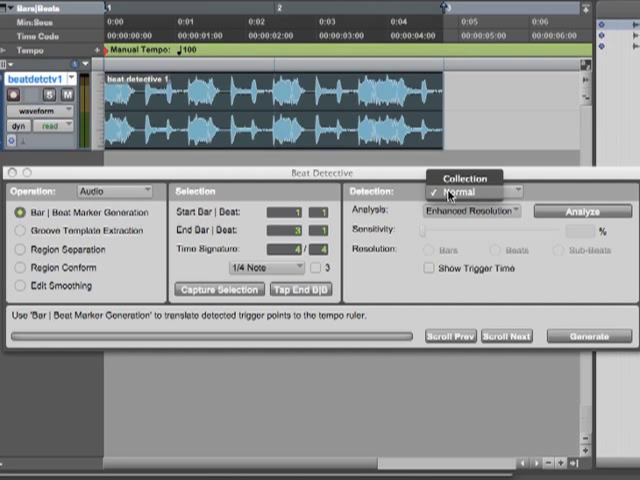
pyautogui.click(464, 190)
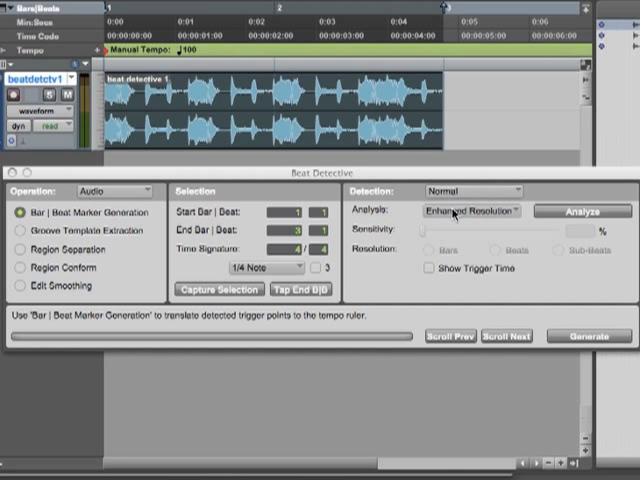
pyautogui.click(472, 212)
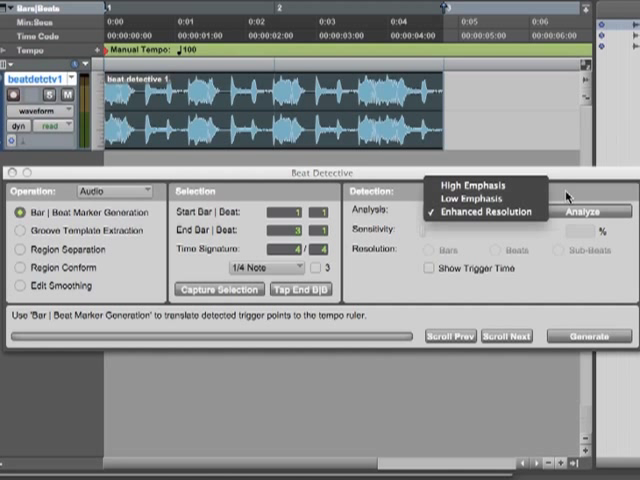
pyautogui.click(478, 210)
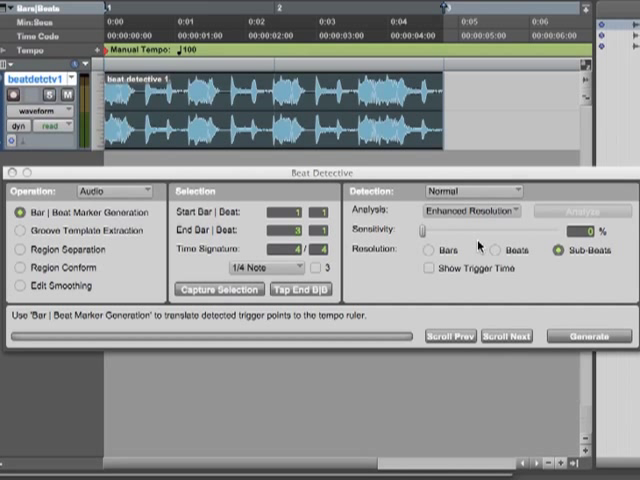
# Choose Beats resolution and sweep Sensitivity until triggers mark the main hits
pyautogui.click(498, 250)
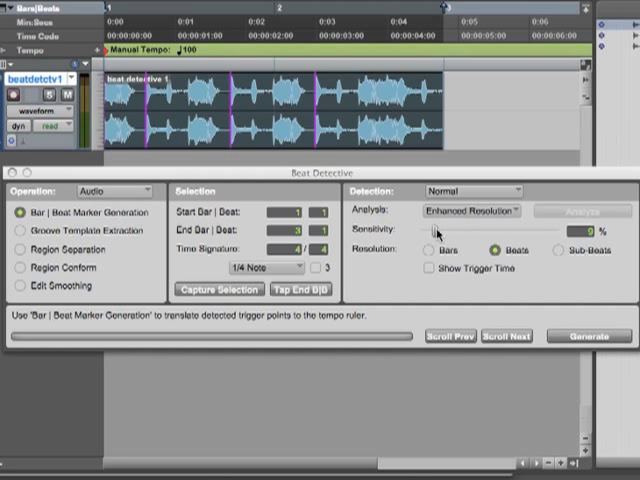
pyautogui.moveTo(430, 230); pyautogui.dragTo(448, 230)
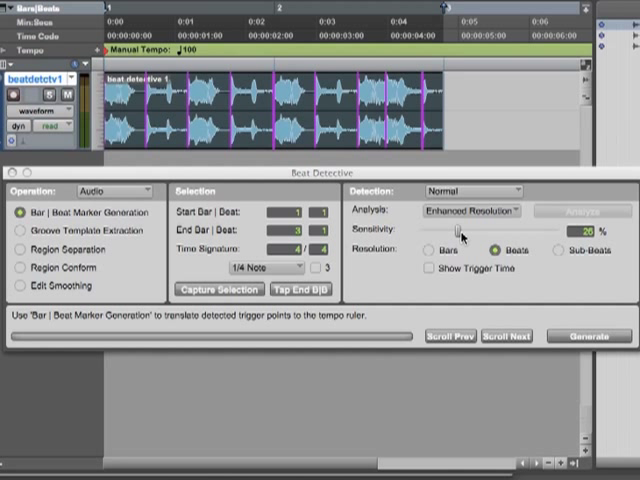
pyautogui.moveTo(450, 232); pyautogui.dragTo(464, 232)
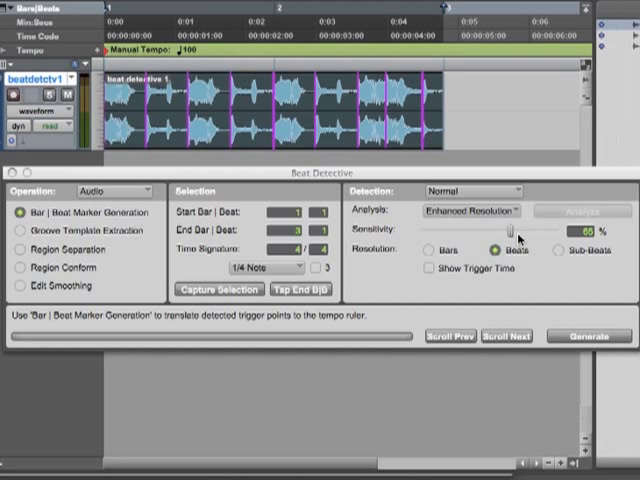
pyautogui.moveTo(516, 234); pyautogui.dragTo(548, 234)
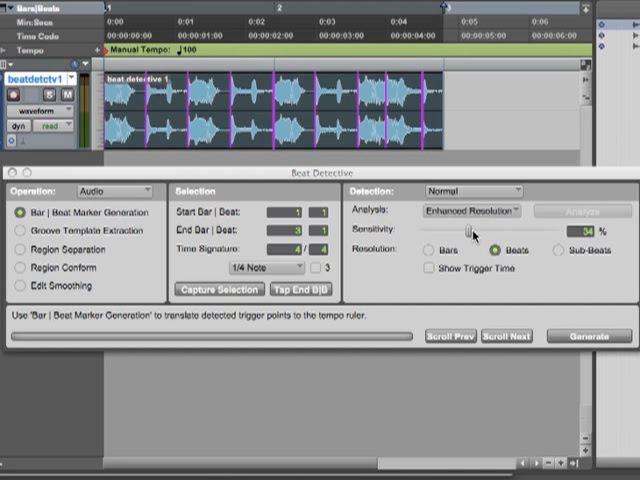
pyautogui.moveTo(470, 232); pyautogui.dragTo(456, 232)
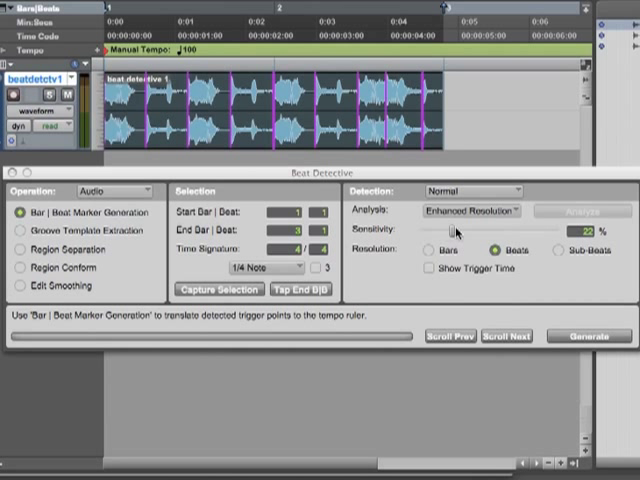
pyautogui.moveTo(456, 228); pyautogui.dragTo(444, 228)
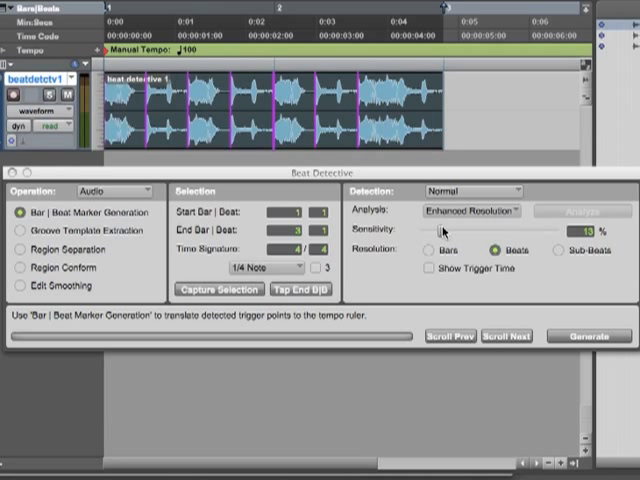
# Choose Sub-Beats resolution and tune Sensitivity so triggers match the smaller hits
pyautogui.click(556, 252)
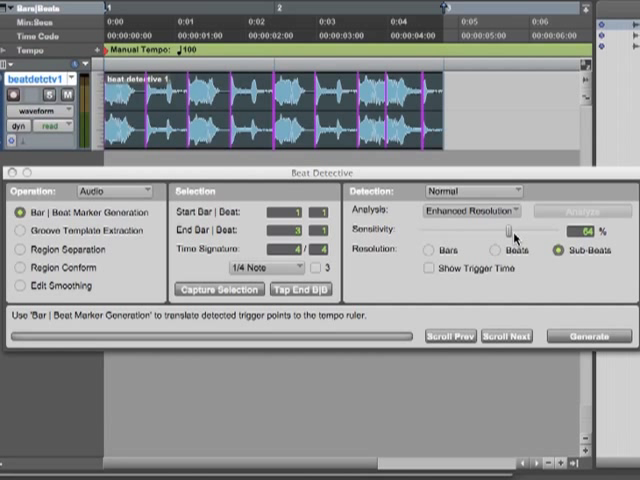
pyautogui.moveTo(508, 230); pyautogui.dragTo(520, 230)
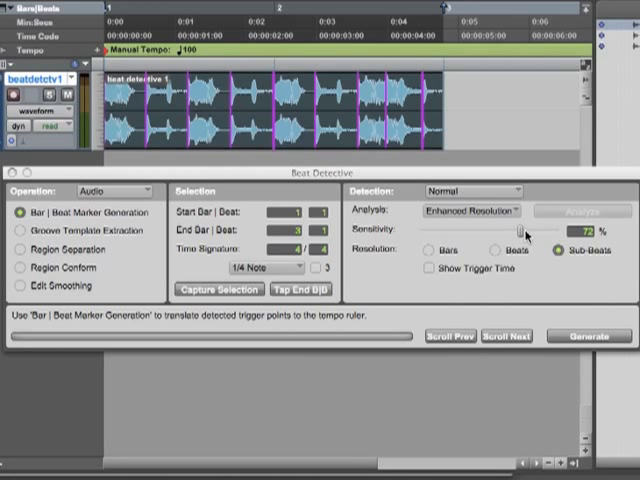
pyautogui.moveTo(520, 232); pyautogui.dragTo(544, 232)
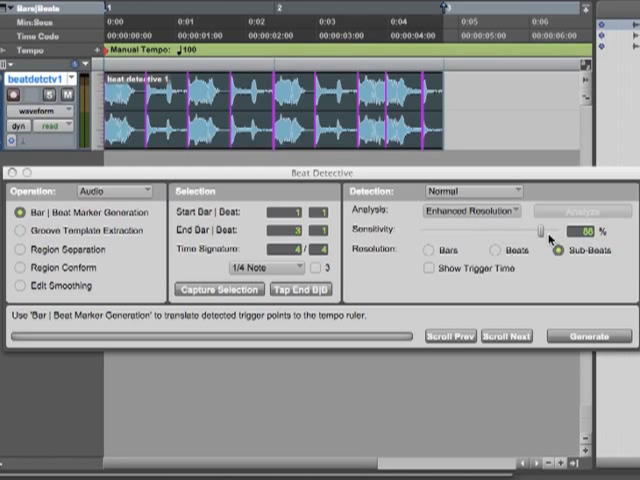
pyautogui.moveTo(530, 232); pyautogui.dragTo(548, 232)
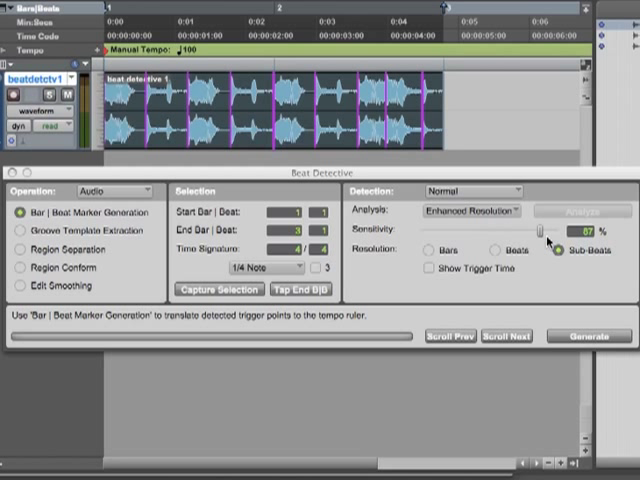
pyautogui.moveTo(538, 230); pyautogui.dragTo(484, 230)
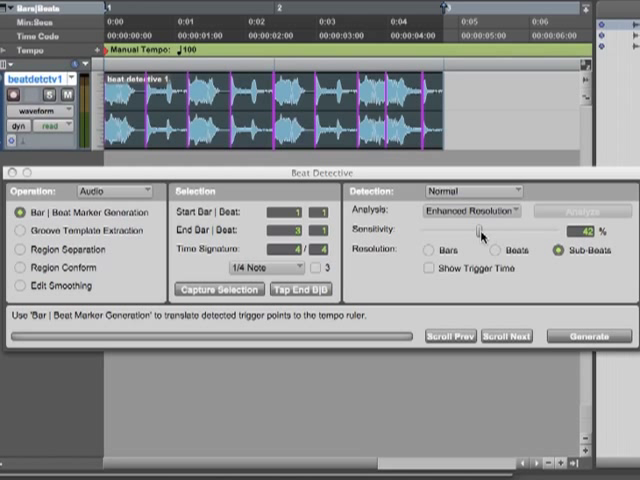
pyautogui.moveTo(470, 232); pyautogui.dragTo(456, 232)
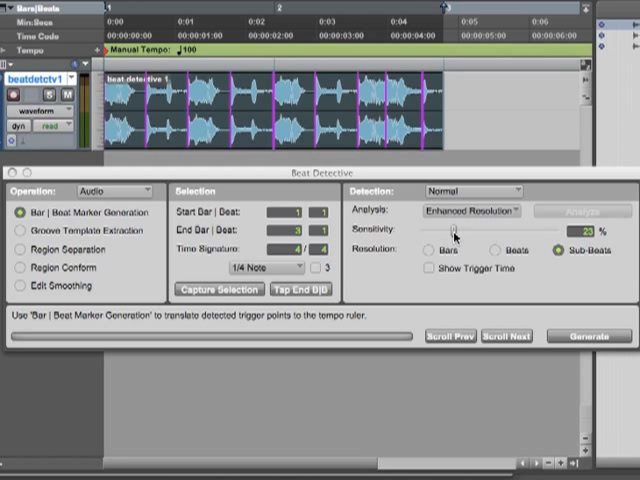
pyautogui.moveTo(456, 230); pyautogui.dragTo(504, 230)
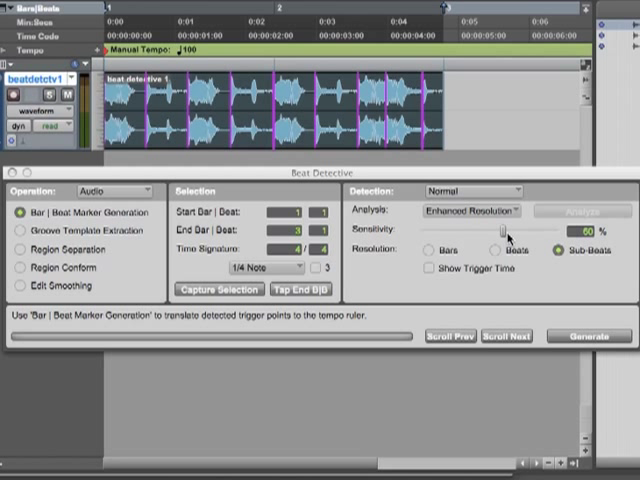
pyautogui.moveTo(498, 232); pyautogui.dragTo(504, 232)
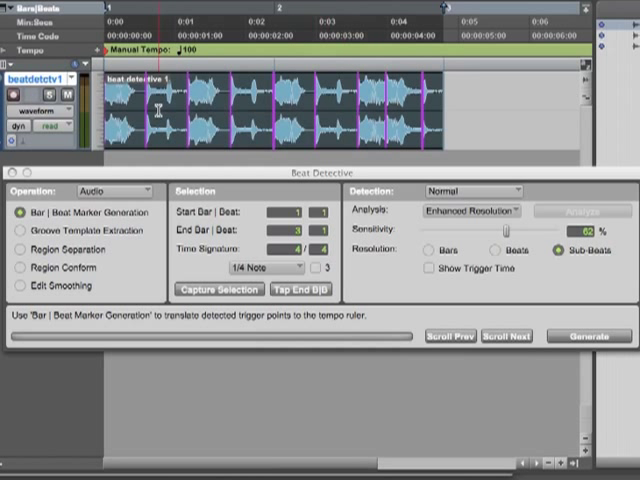
pyautogui.moveTo(216, 90)
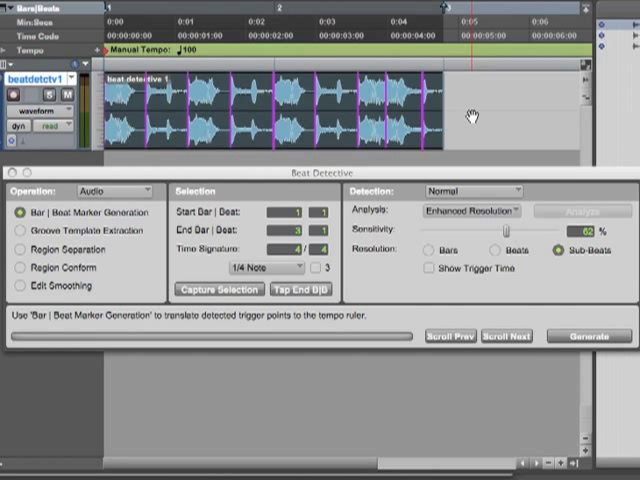
pyautogui.moveTo(508, 188)
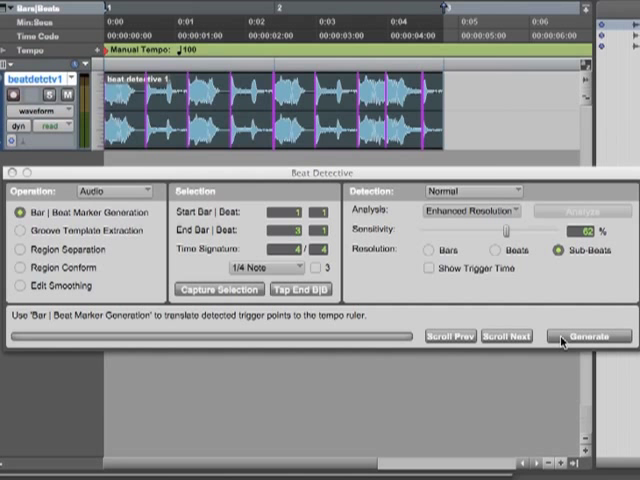
# Attempt Generate, acknowledge the manual tempo mode warning, and retry generating bar/beat markers
pyautogui.click(590, 336)
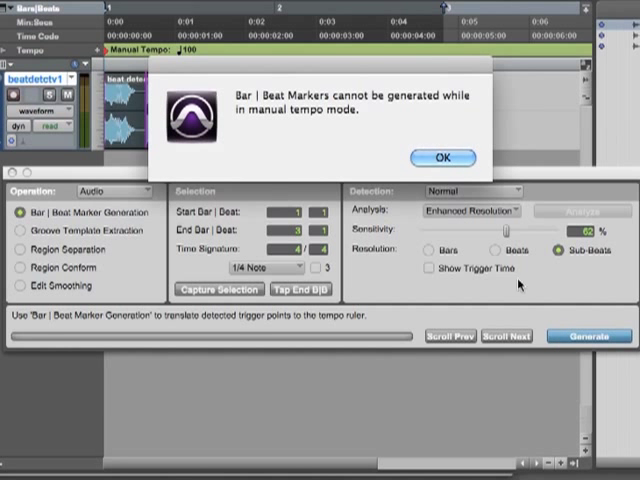
pyautogui.click(444, 156)
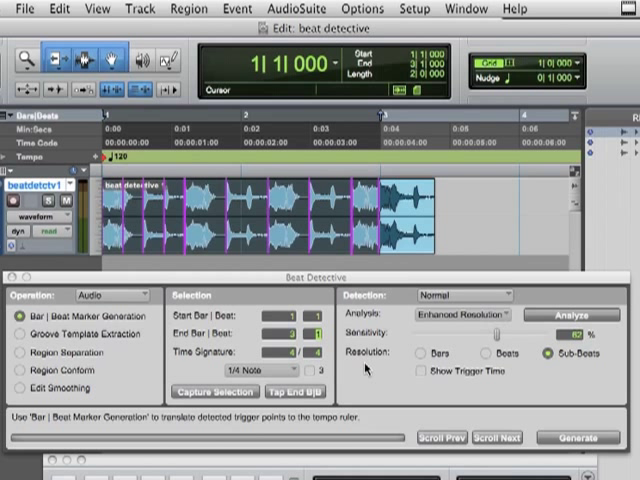
pyautogui.click(580, 436)
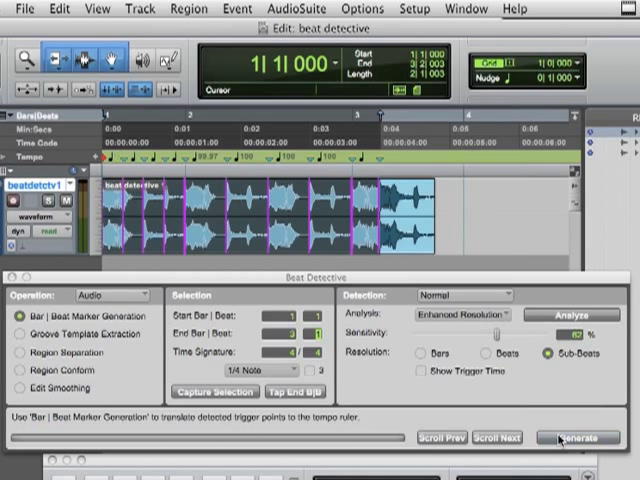